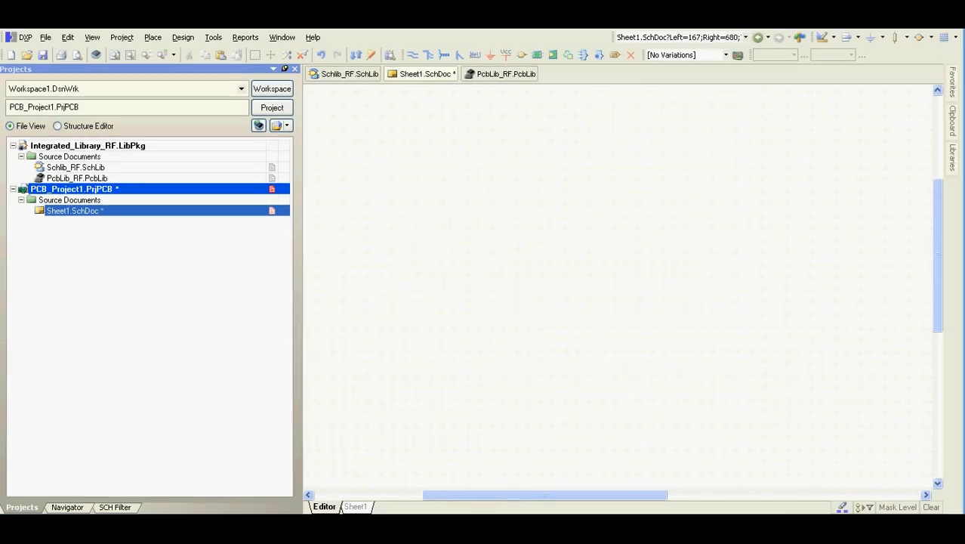
{"action": "mouse_move", "coordinate": [401, 235]}
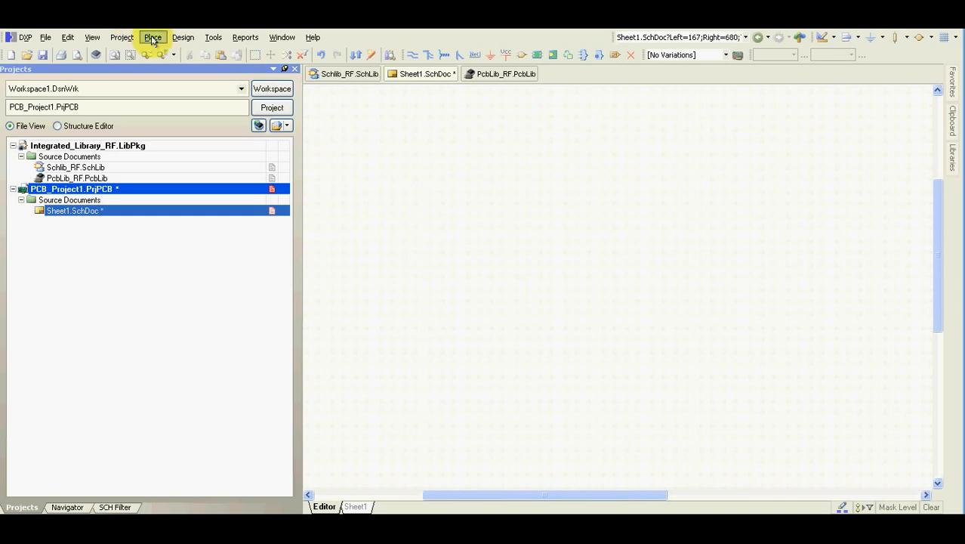
- Place a Res1 resistor found by filtering the library browser with 'res'
{"action": "left_click", "coordinate": [153, 36]}
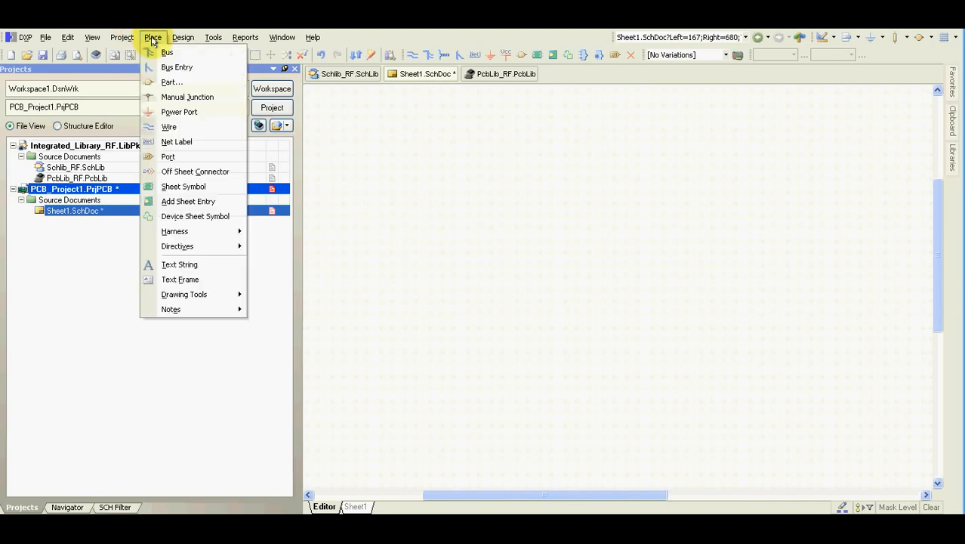
{"action": "left_click", "coordinate": [172, 81]}
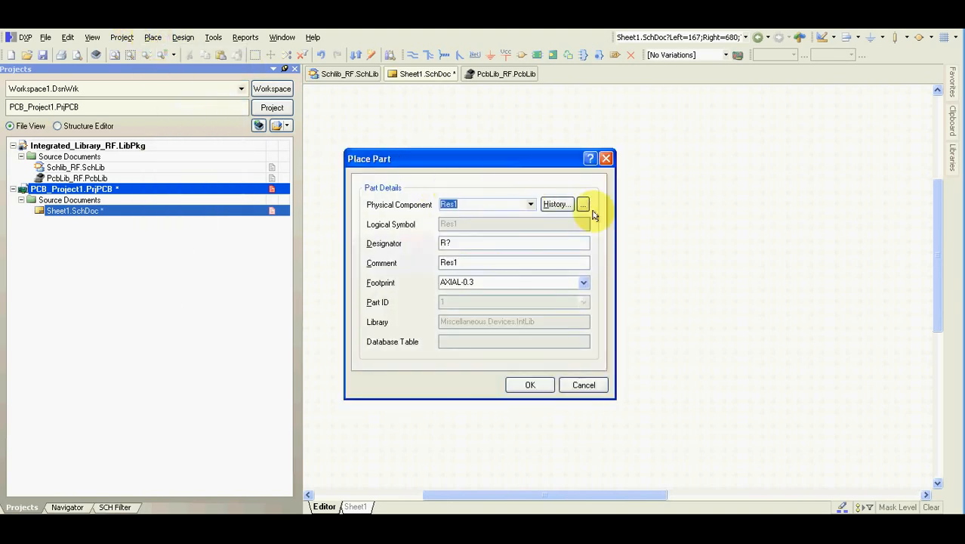
{"action": "left_click", "coordinate": [583, 203]}
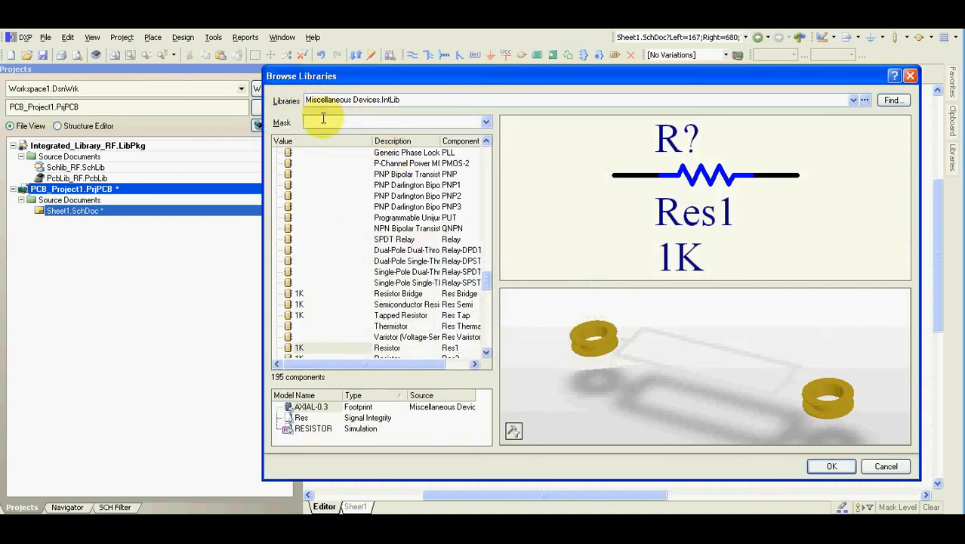
{"action": "type", "text": "res"}
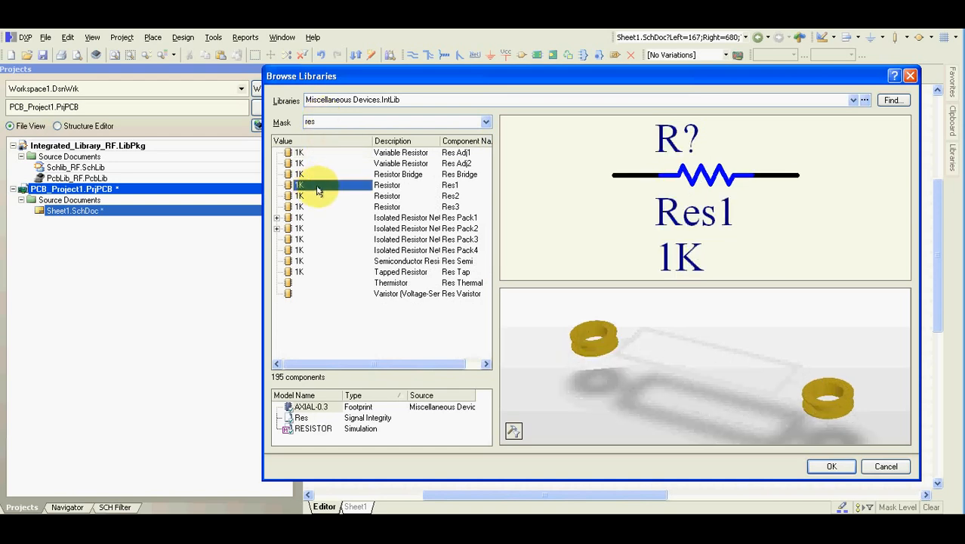
{"action": "left_click", "coordinate": [830, 465]}
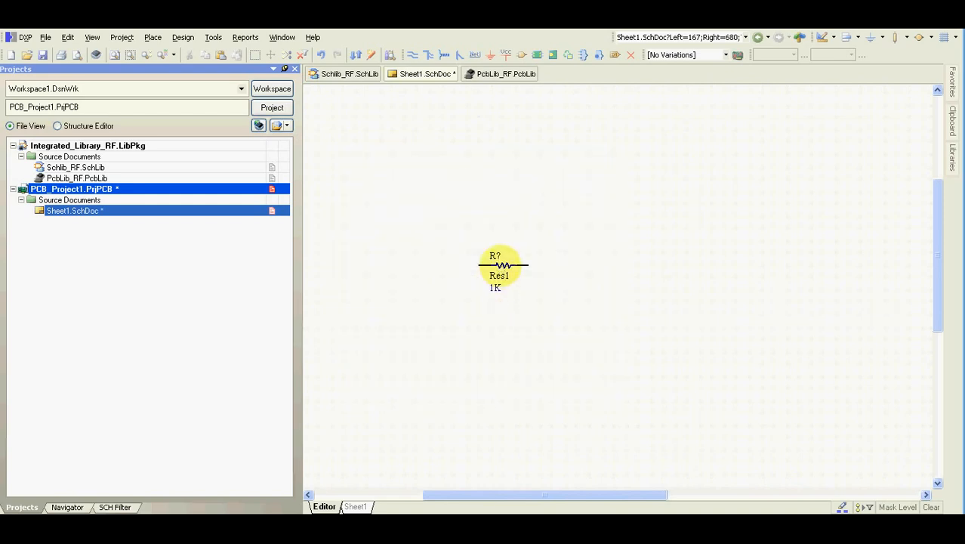
- Arrange three resistor copies and set their values to 1K, 10K and 100K
{"action": "double_click", "coordinate": [502, 266]}
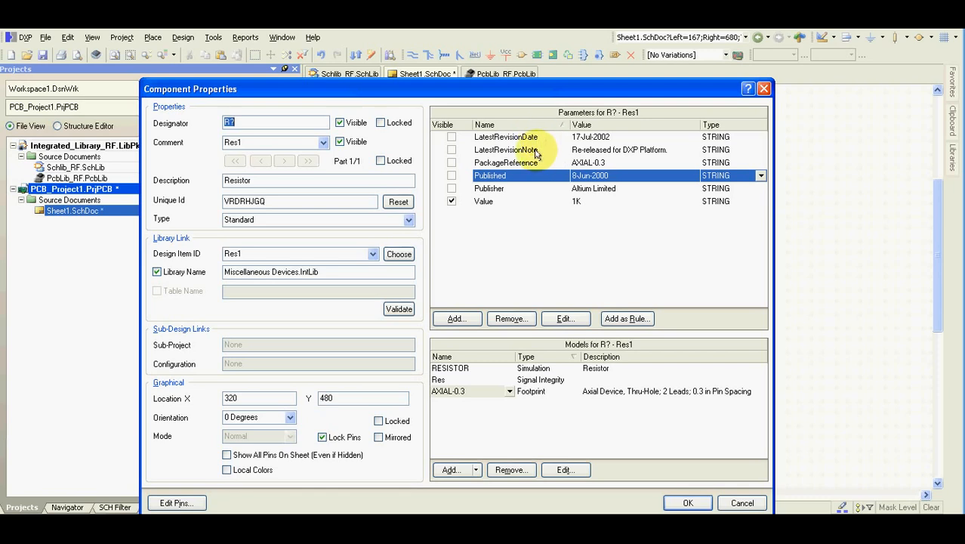
{"action": "mouse_move", "coordinate": [680, 468]}
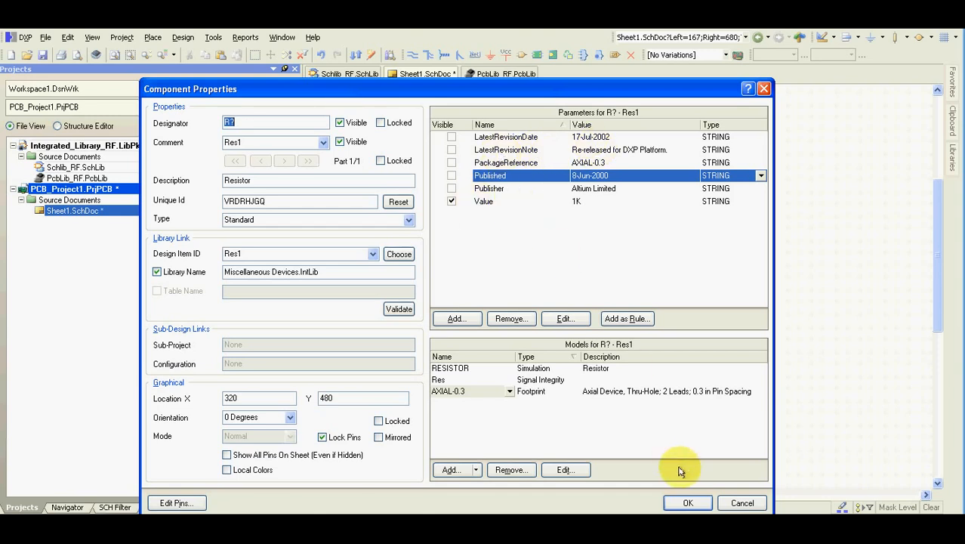
{"action": "left_click", "coordinate": [687, 501]}
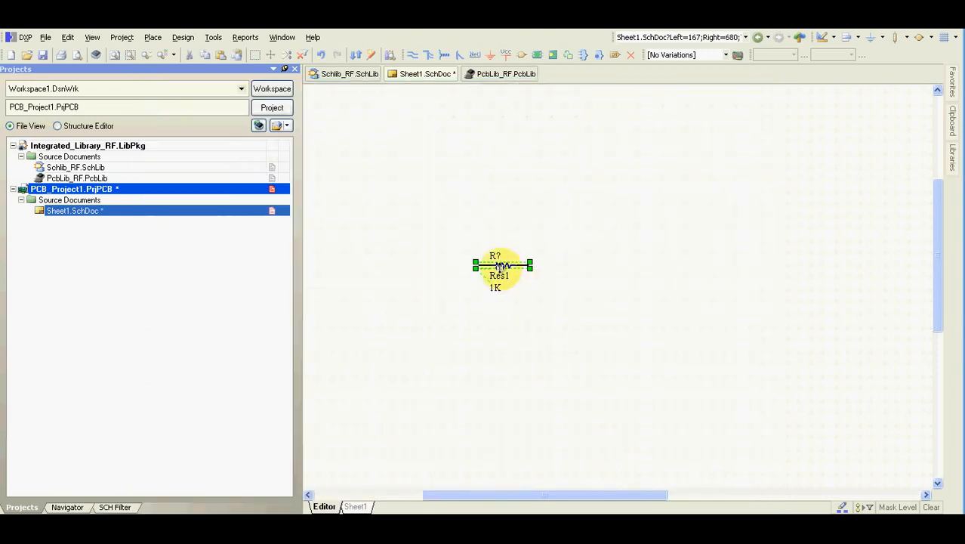
{"action": "left_click_drag", "start_coordinate": [502, 266], "coordinate": [480, 190]}
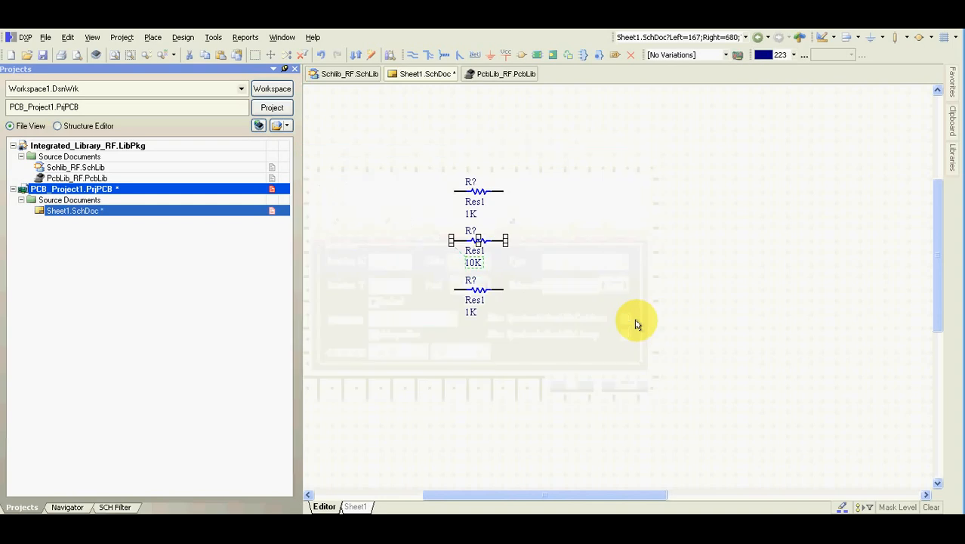
{"action": "double_click", "coordinate": [474, 262]}
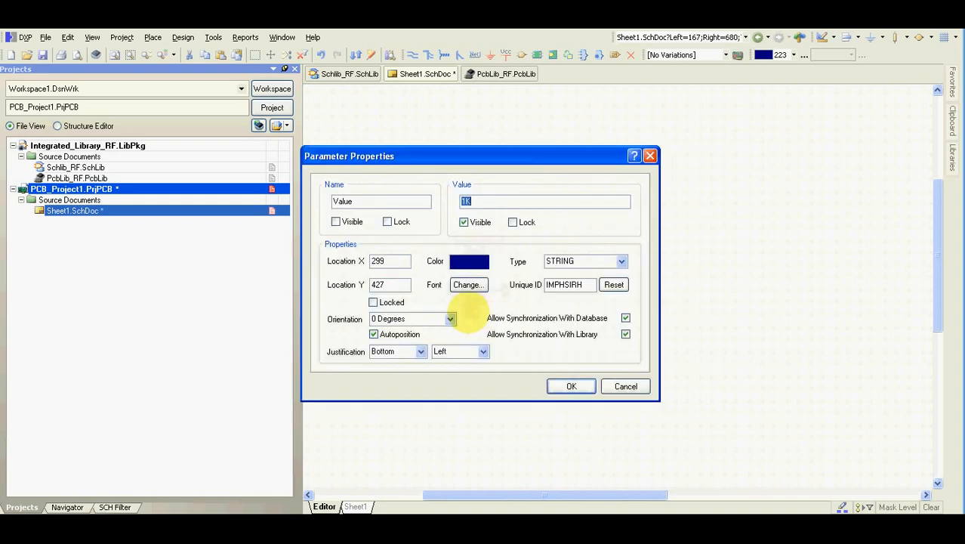
{"action": "left_click", "coordinate": [571, 387]}
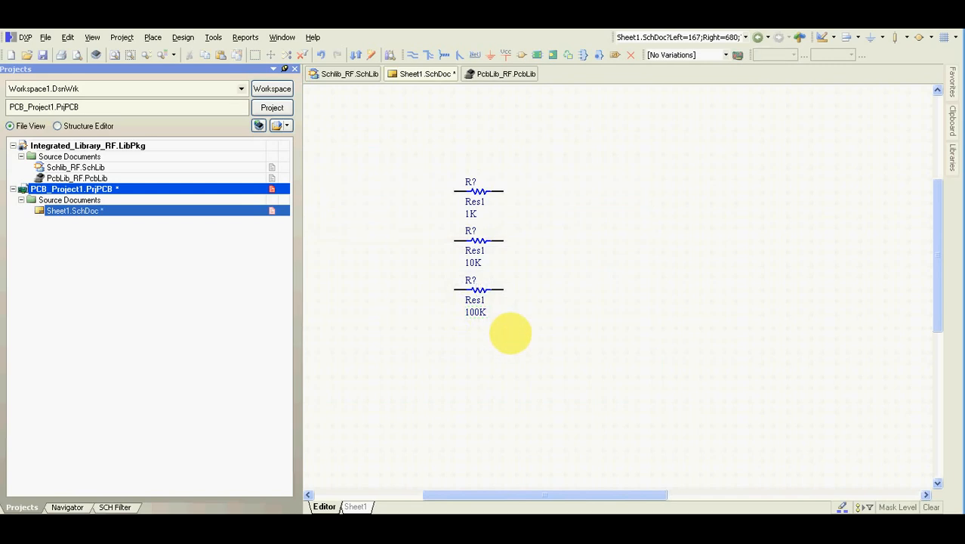
{"action": "mouse_move", "coordinate": [514, 511]}
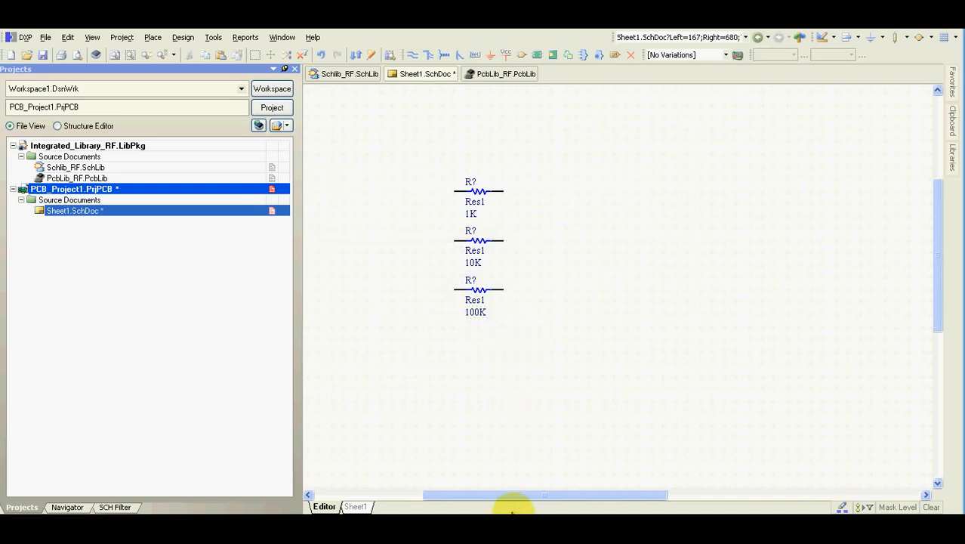
- Annotate the schematic so the three resistors become R1, R2 and R3
{"action": "left_click", "coordinate": [213, 36]}
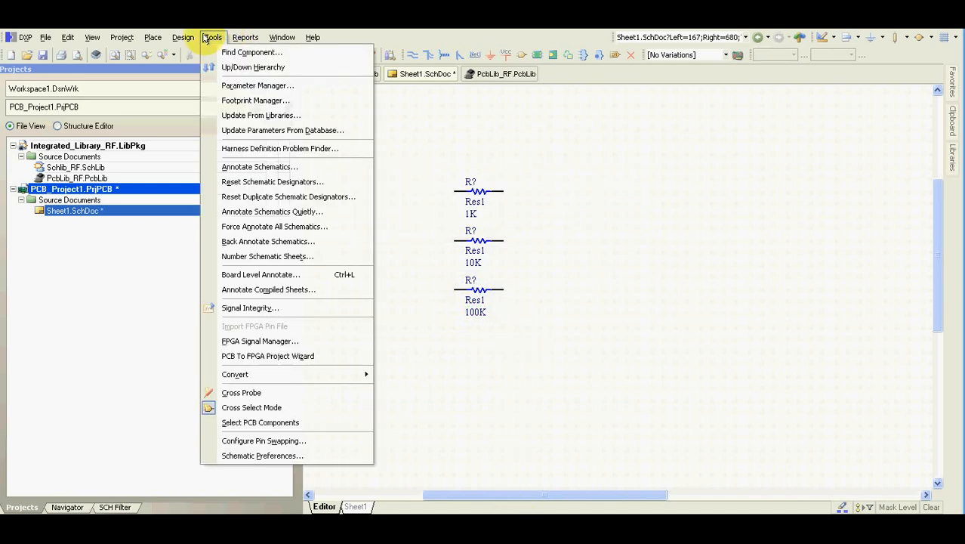
{"action": "left_click", "coordinate": [260, 166]}
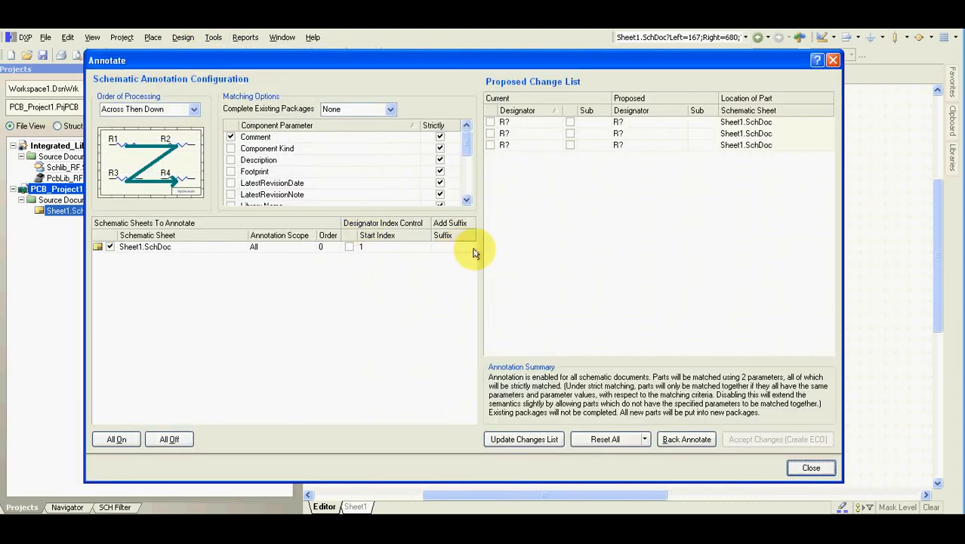
{"action": "left_click", "coordinate": [524, 438]}
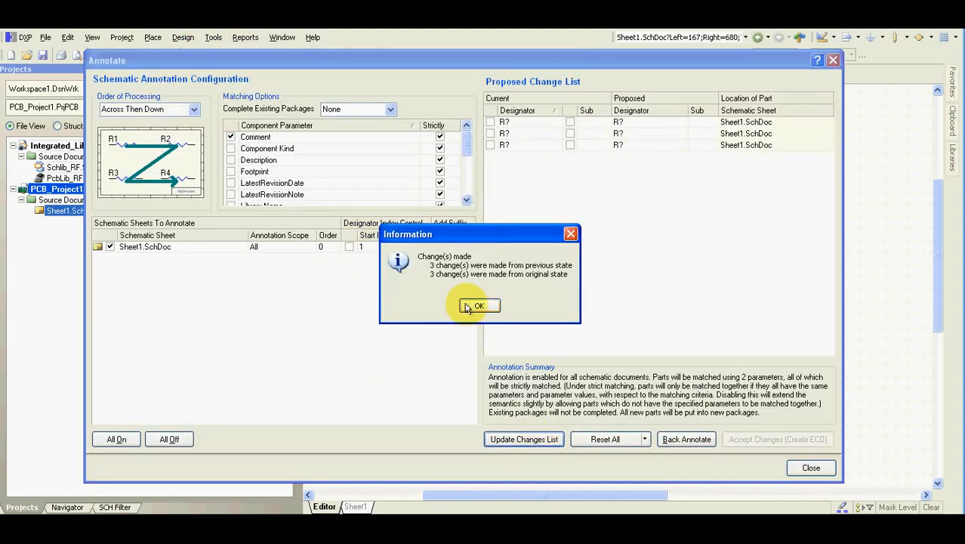
{"action": "left_click", "coordinate": [479, 305]}
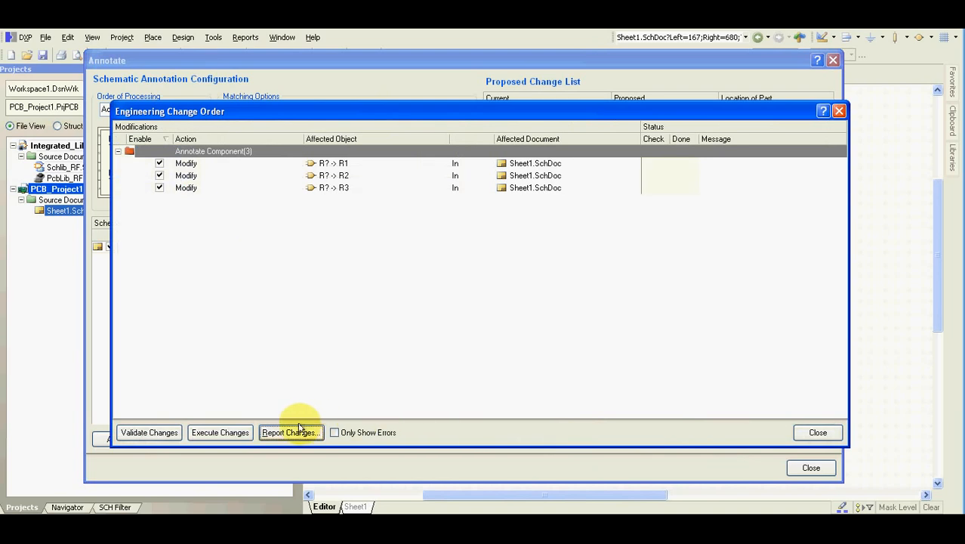
{"action": "left_click", "coordinate": [221, 432]}
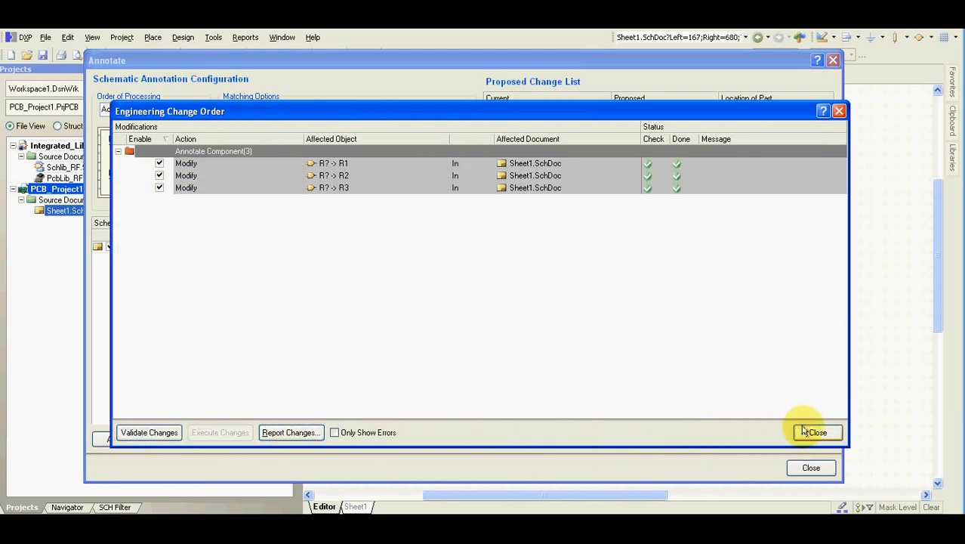
{"action": "left_click", "coordinate": [816, 432]}
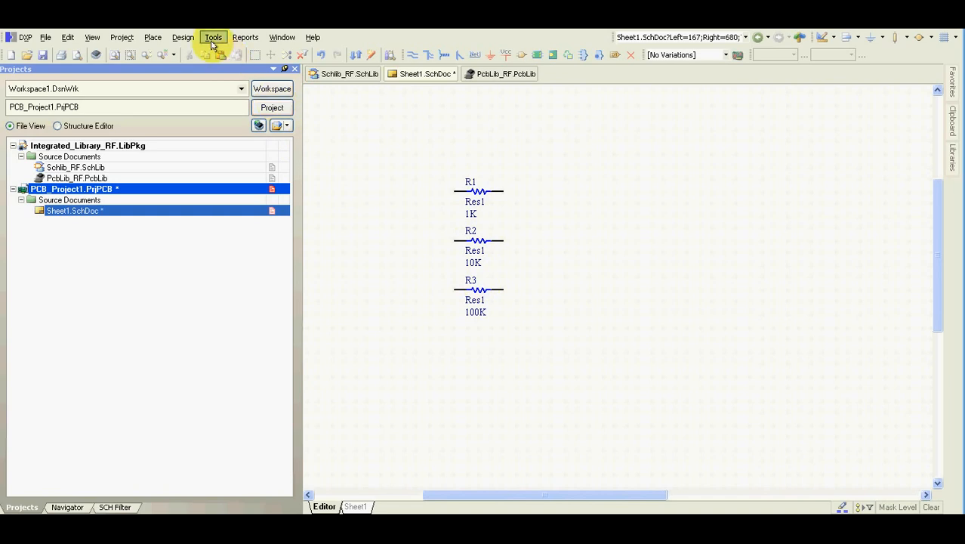
- Generate the ungrouped BOM with the BOM Purchase RF1 template and export it over PCB_Project1.xls
{"action": "left_click", "coordinate": [245, 36]}
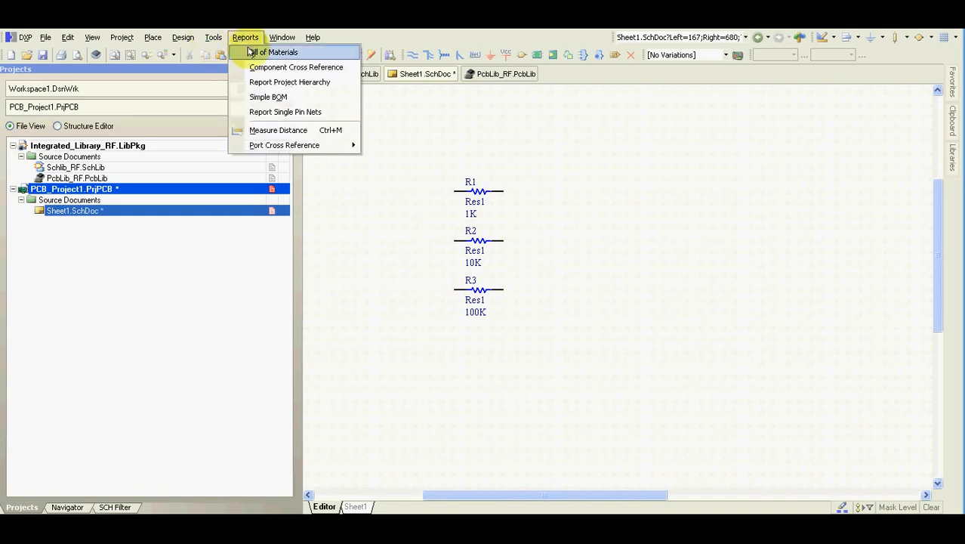
{"action": "left_click", "coordinate": [272, 51]}
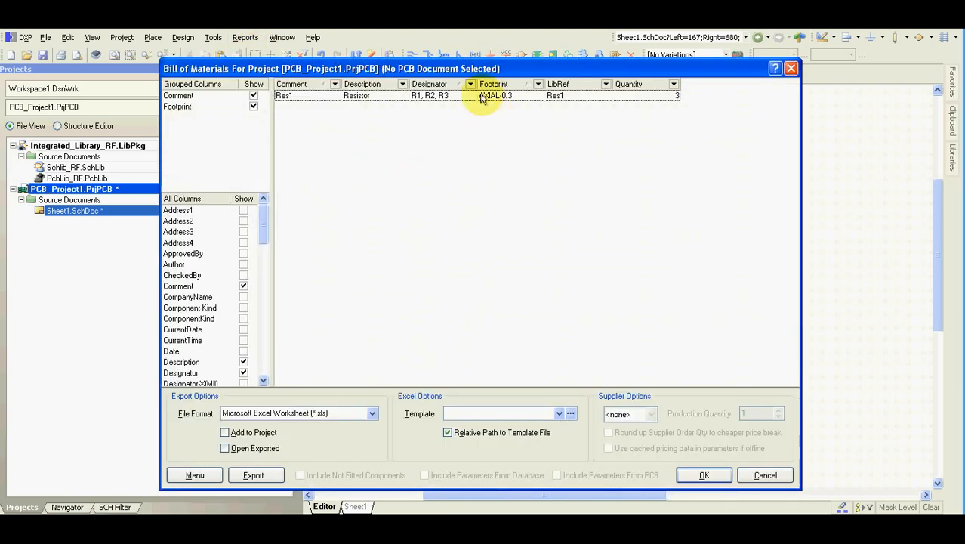
{"action": "mouse_move", "coordinate": [506, 98]}
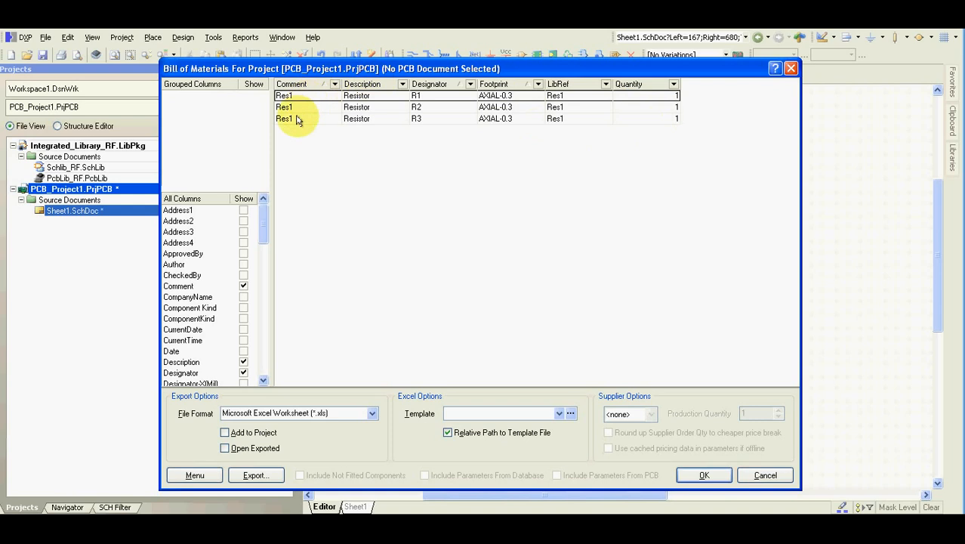
{"action": "mouse_move", "coordinate": [308, 145]}
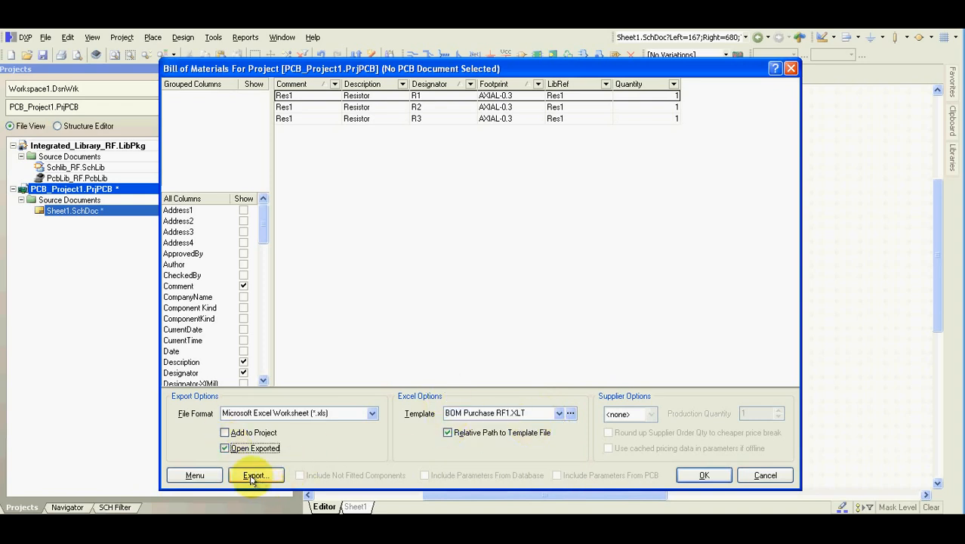
{"action": "left_click", "coordinate": [255, 475]}
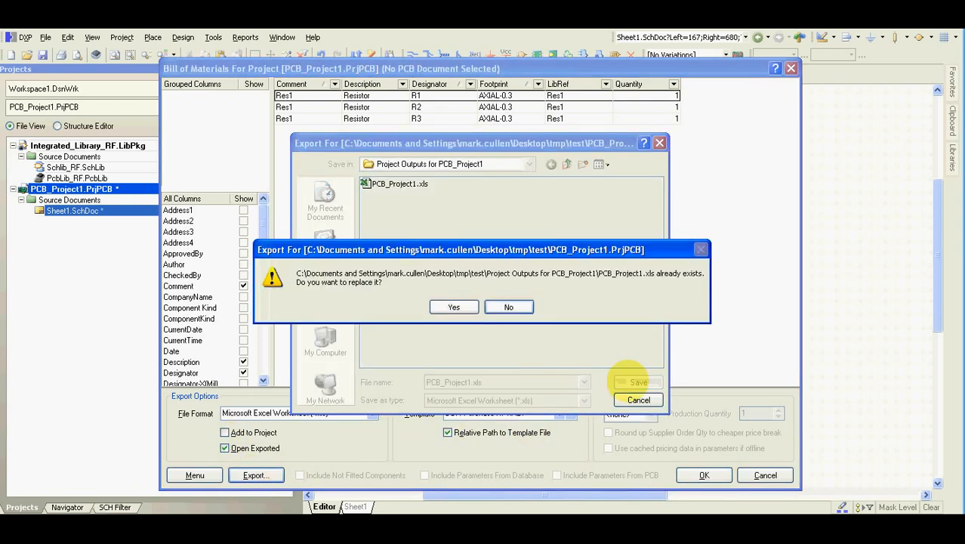
{"action": "left_click", "coordinate": [453, 307]}
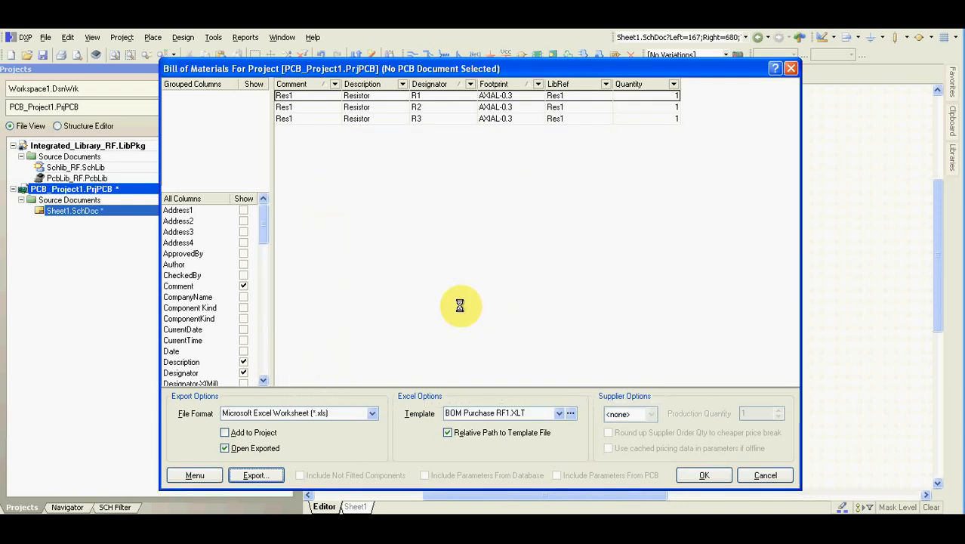
- Close the exported Part List Report workbook in Excel without saving changes
{"action": "left_click", "coordinate": [255, 474]}
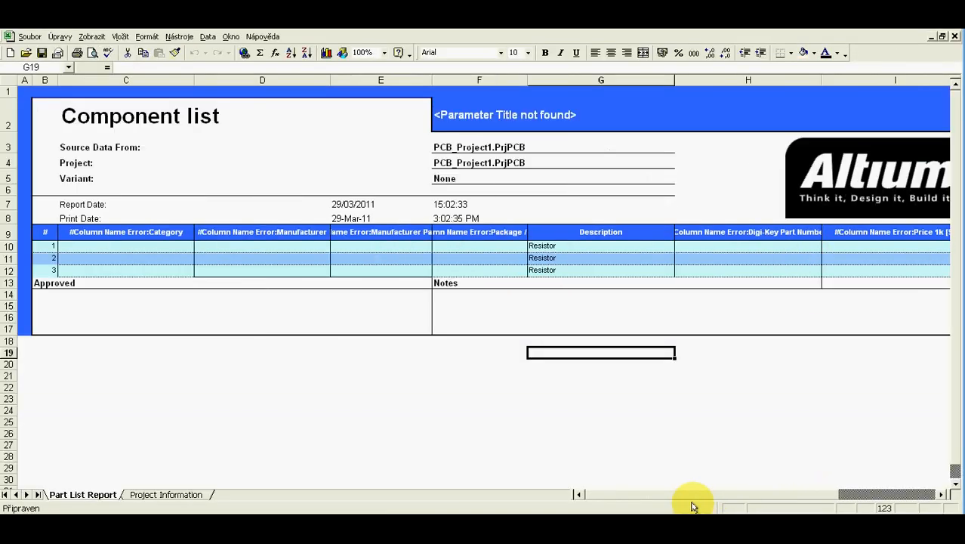
{"action": "mouse_move", "coordinate": [683, 495]}
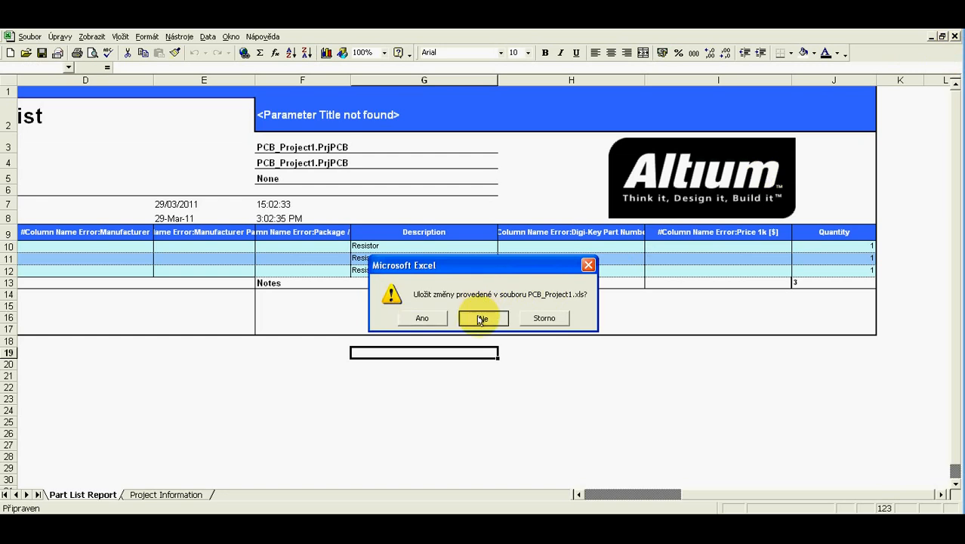
{"action": "left_click", "coordinate": [482, 318]}
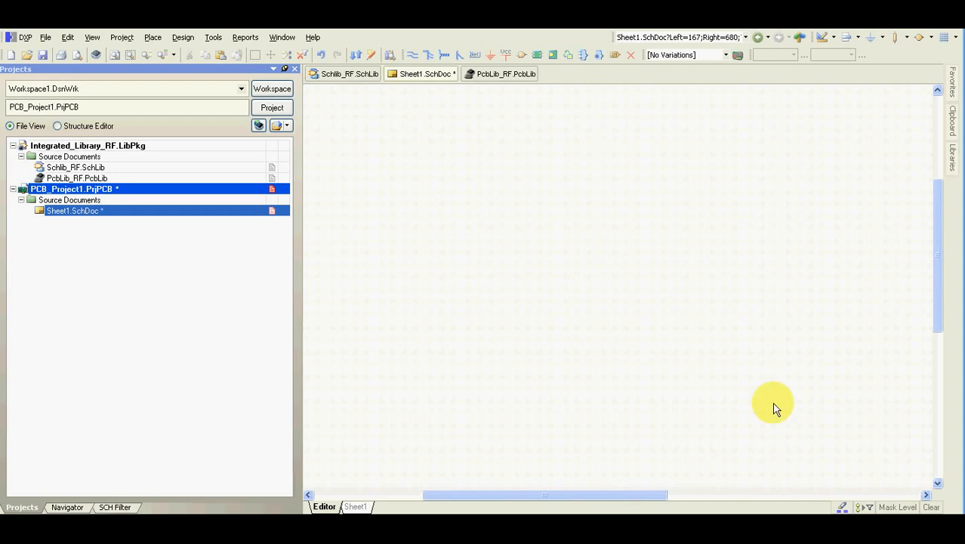
{"action": "mouse_move", "coordinate": [767, 384]}
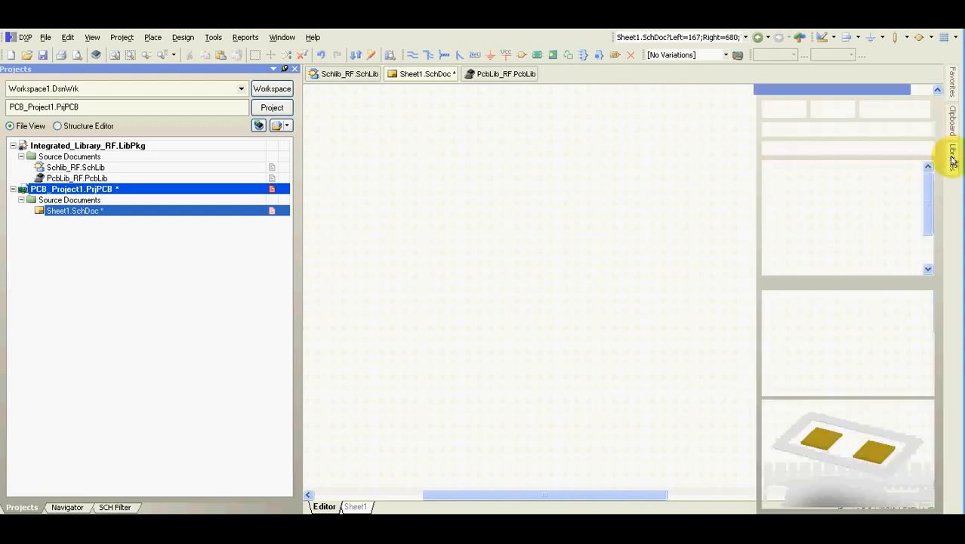
- Filter the integrated library for 10k and 100nF/10pF parts and place them on Sheet1.SchDoc
{"action": "left_click", "coordinate": [951, 155]}
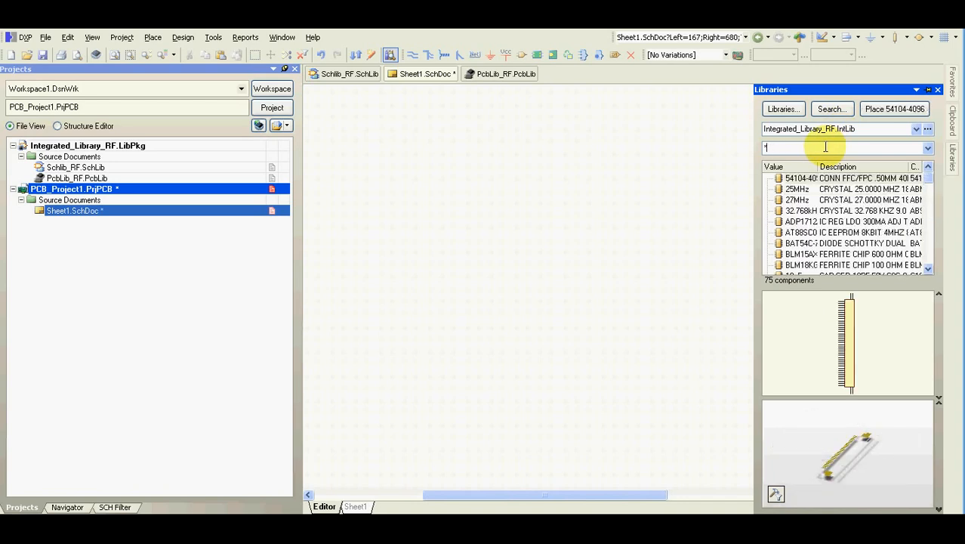
{"action": "type", "text": "0k"}
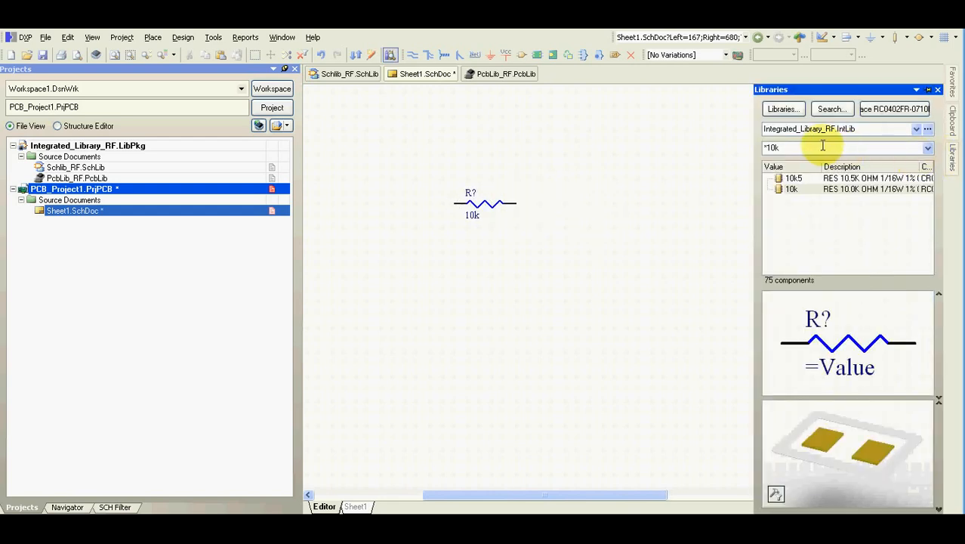
{"action": "type", "text": "100"}
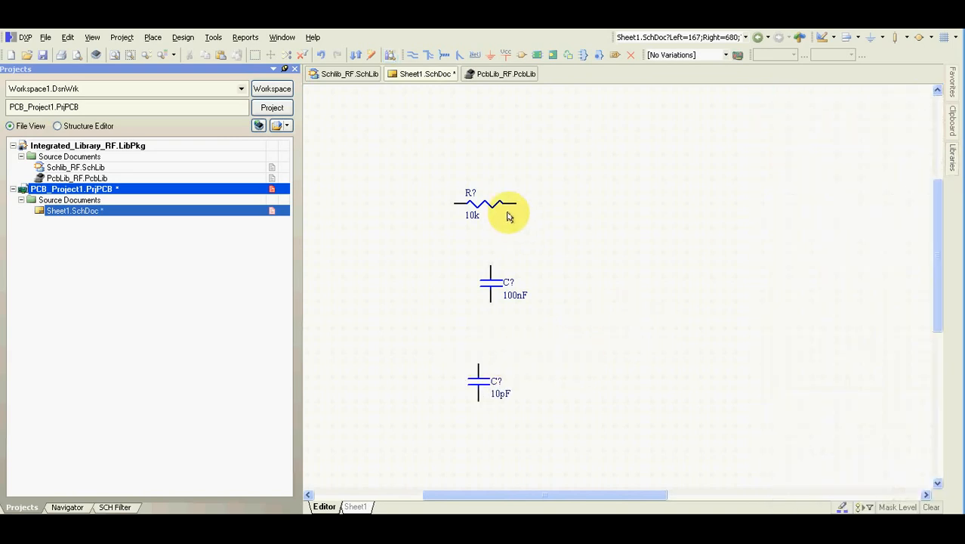
{"action": "double_click", "coordinate": [483, 204]}
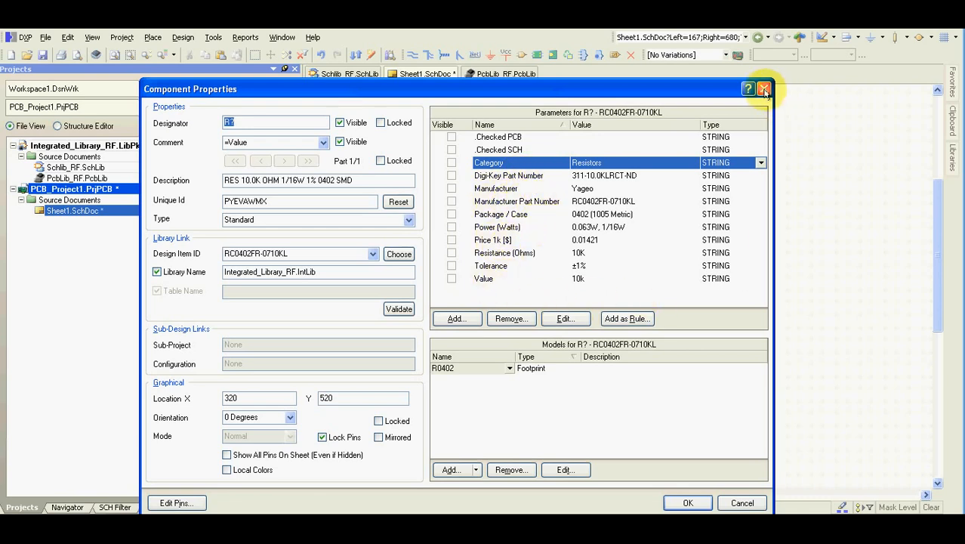
{"action": "left_click", "coordinate": [765, 88]}
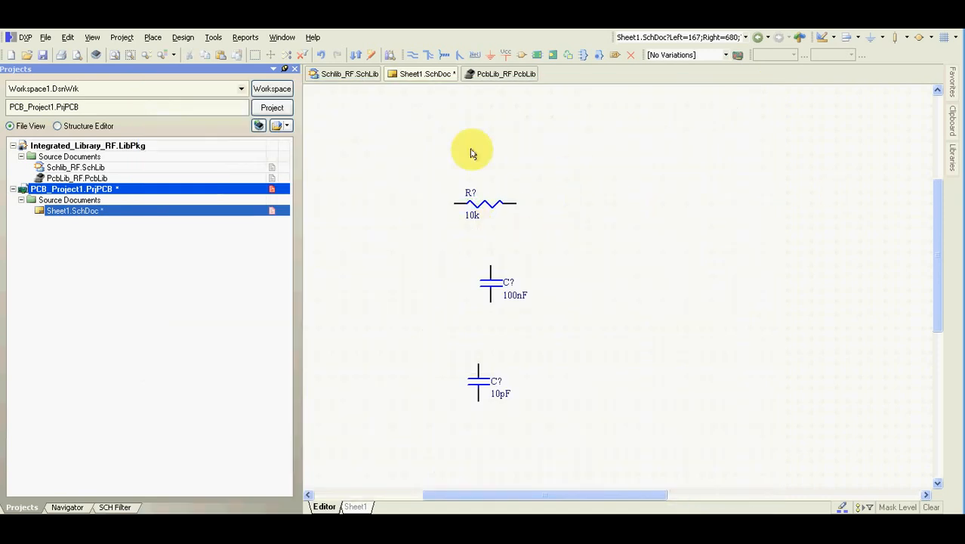
{"action": "mouse_move", "coordinate": [408, 296]}
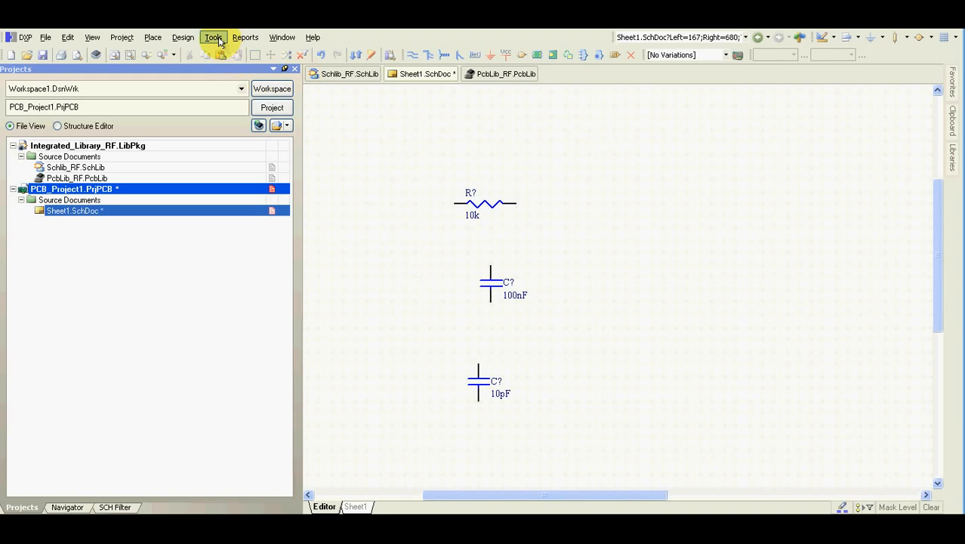
- Annotate the resistor and capacitors as R1, C1 and C2 via an executed ECO
{"action": "left_click", "coordinate": [213, 36]}
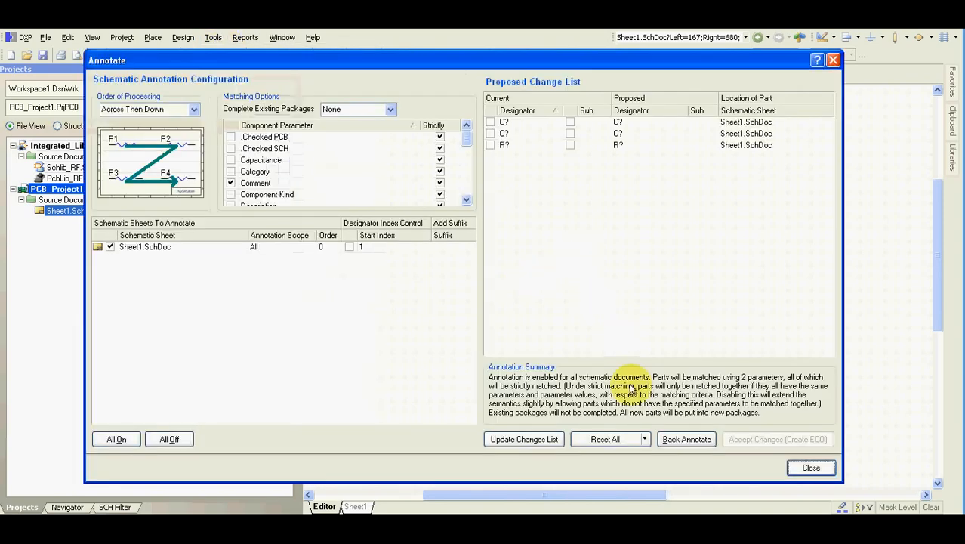
{"action": "left_click", "coordinate": [525, 438]}
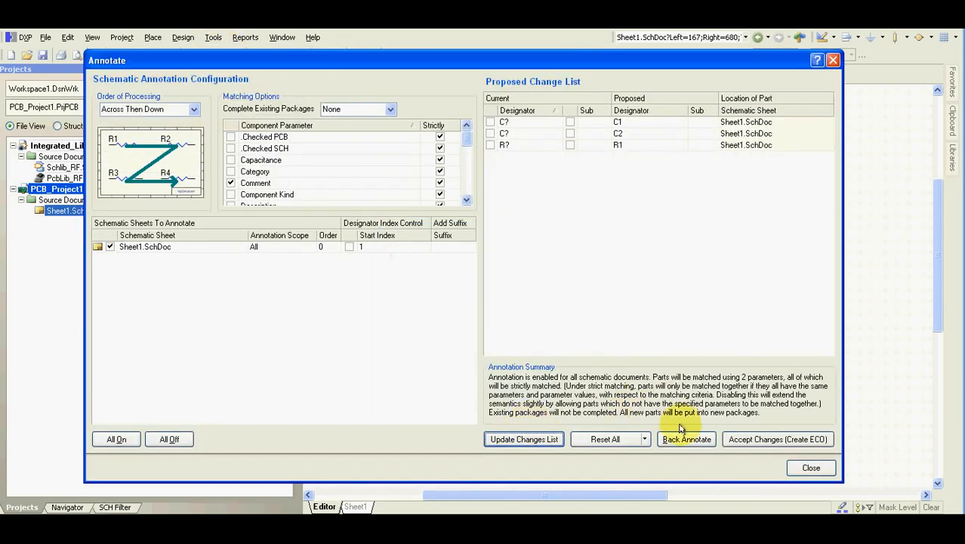
{"action": "left_click", "coordinate": [778, 438]}
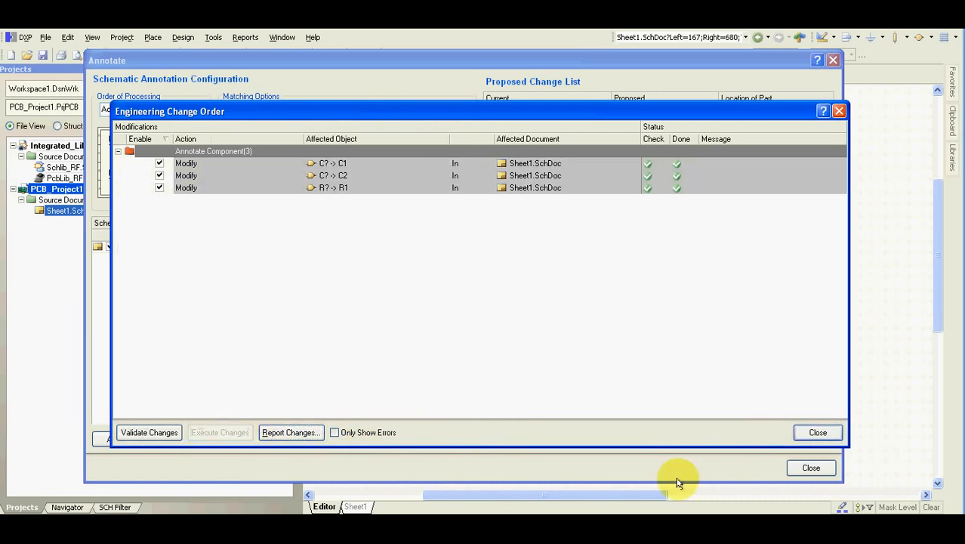
{"action": "left_click", "coordinate": [818, 432]}
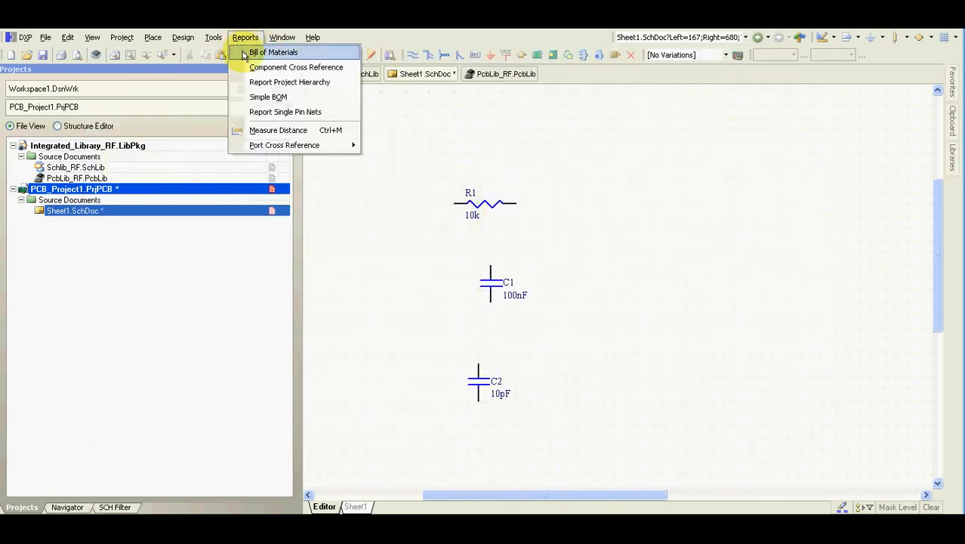
- Open the project BOM and add the Category column with the BOM Purchase RF1.XLT template
{"action": "left_click", "coordinate": [272, 52]}
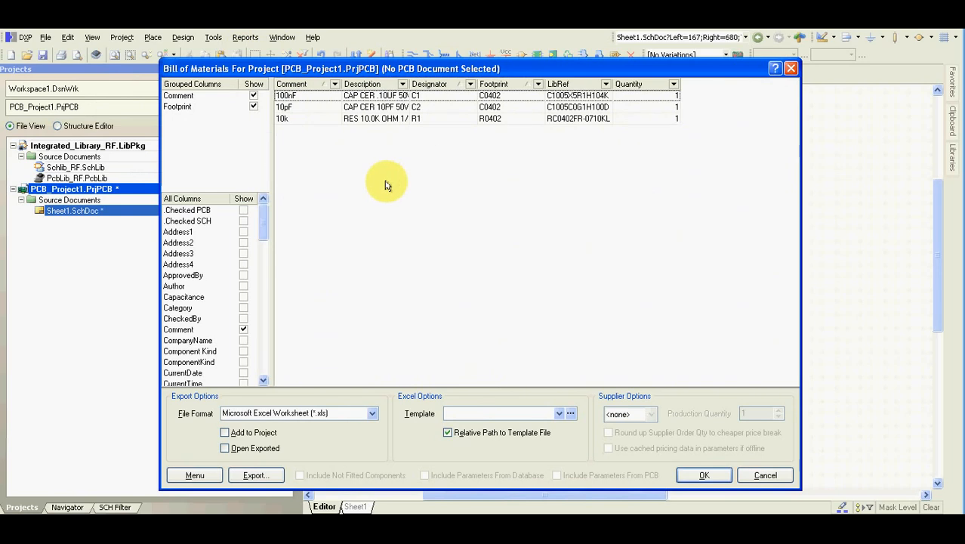
{"action": "mouse_move", "coordinate": [184, 115]}
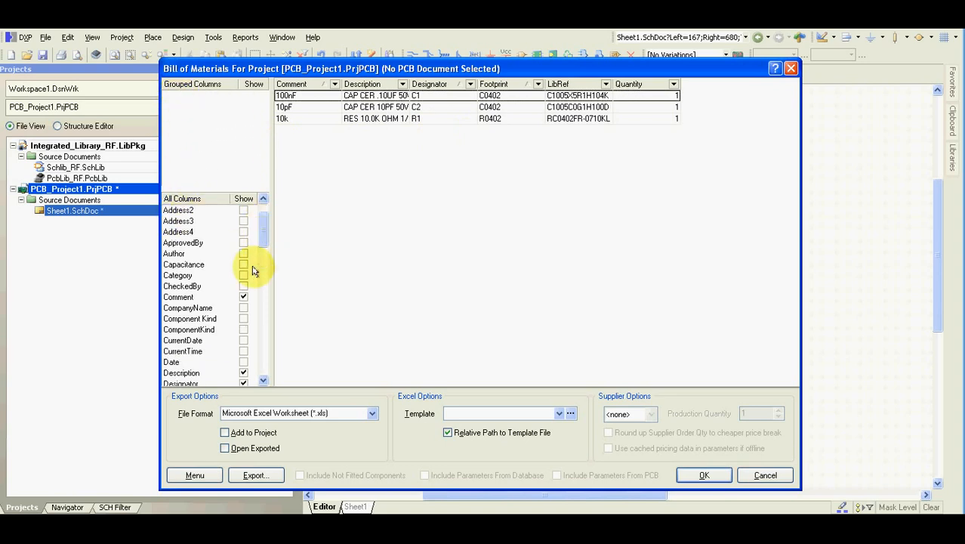
{"action": "left_click", "coordinate": [243, 253]}
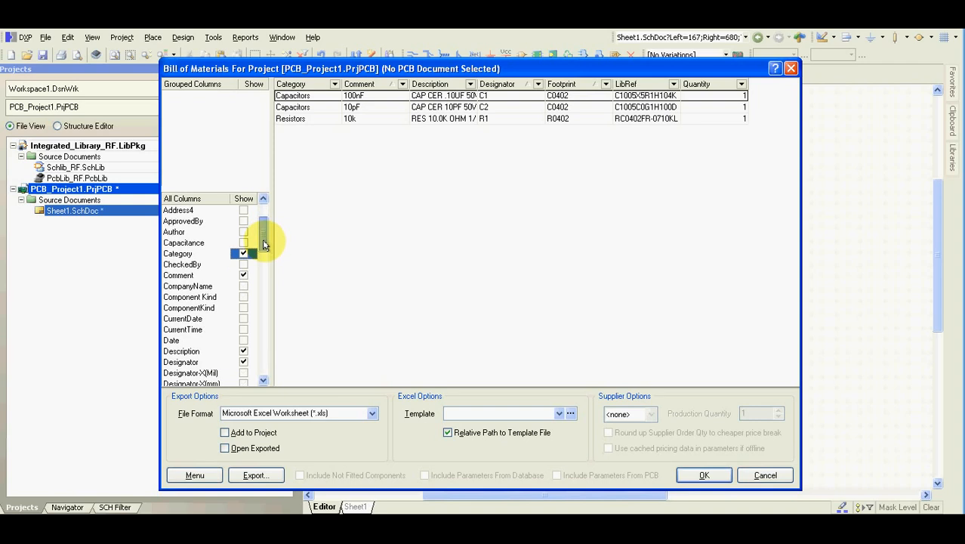
{"action": "mouse_move", "coordinate": [627, 270]}
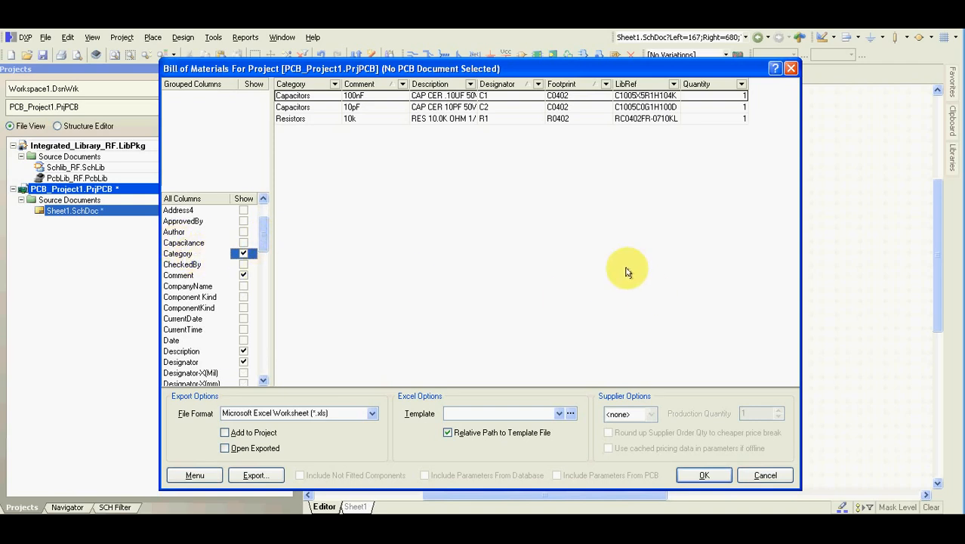
{"action": "mouse_move", "coordinate": [404, 264]}
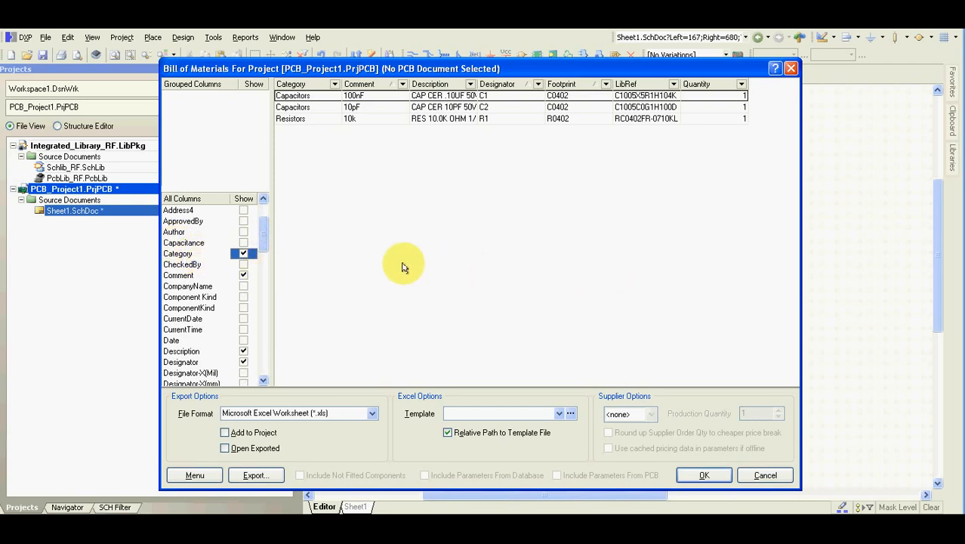
{"action": "mouse_move", "coordinate": [355, 272]}
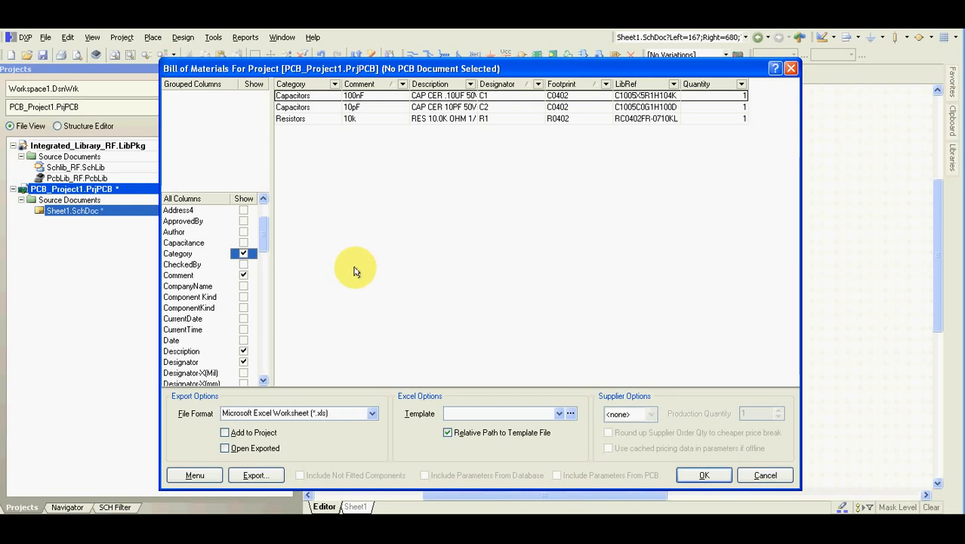
{"action": "mouse_move", "coordinate": [265, 241]}
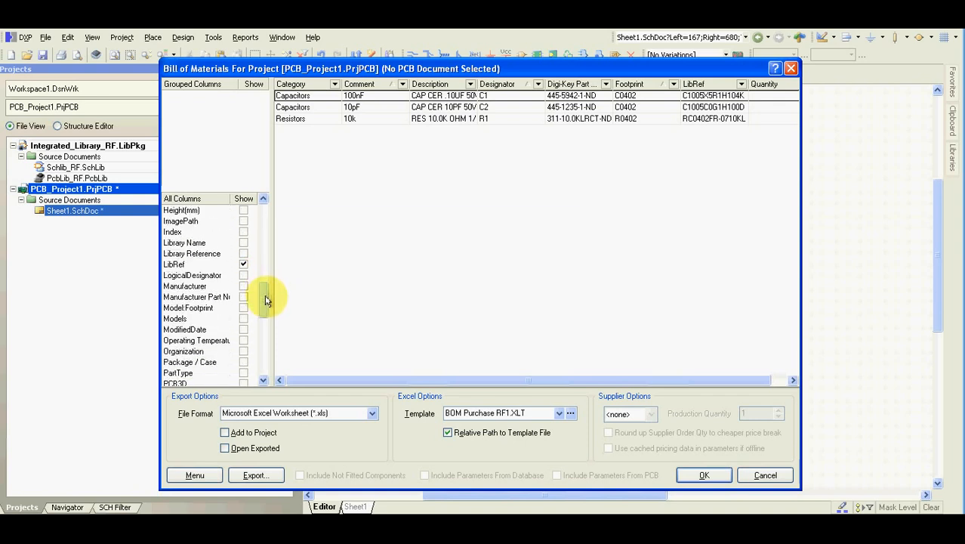
- Add Manufacturer columns, enable Open Exported and export over PCB_Project1.xls
{"action": "left_click", "coordinate": [244, 285]}
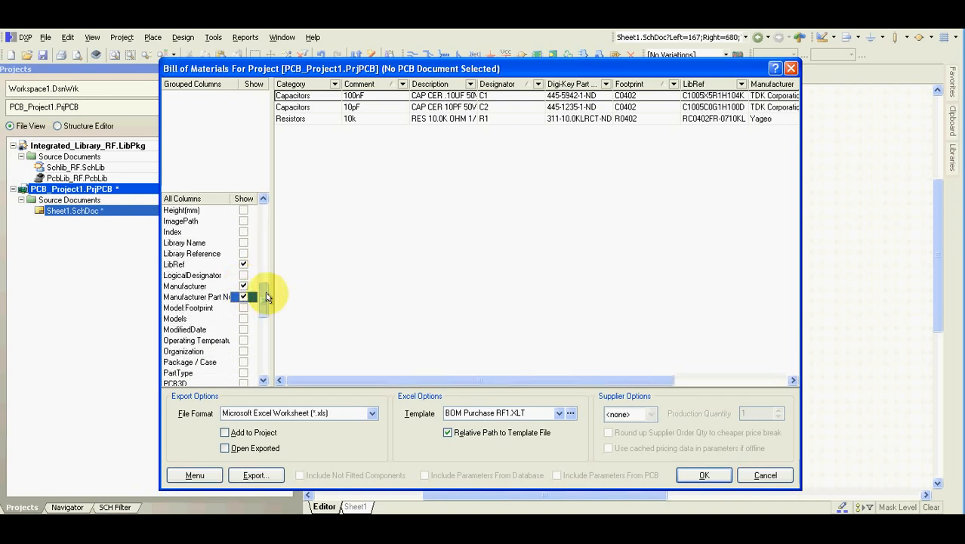
{"action": "scroll", "scroll_direction": "down", "scroll_amount": 3}
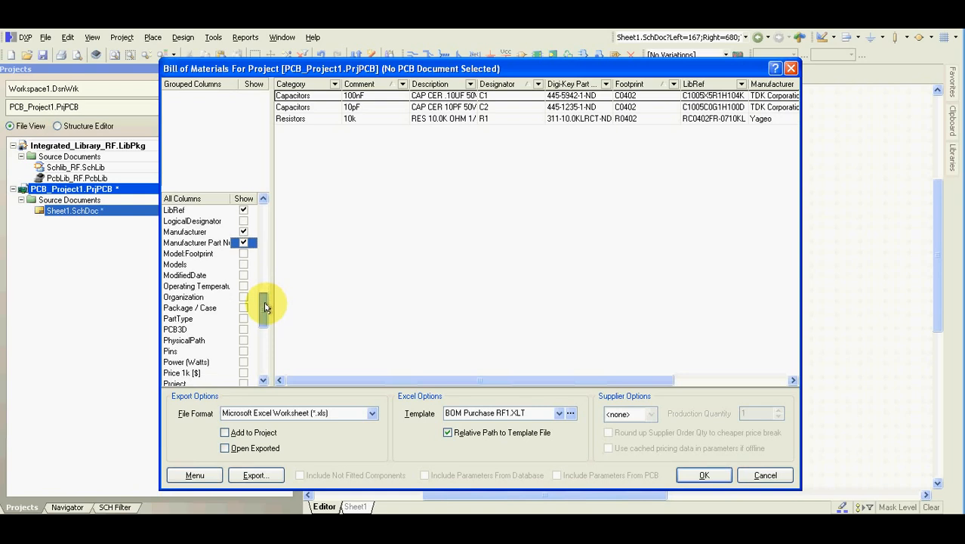
{"action": "scroll", "scroll_direction": "down", "scroll_amount": 3}
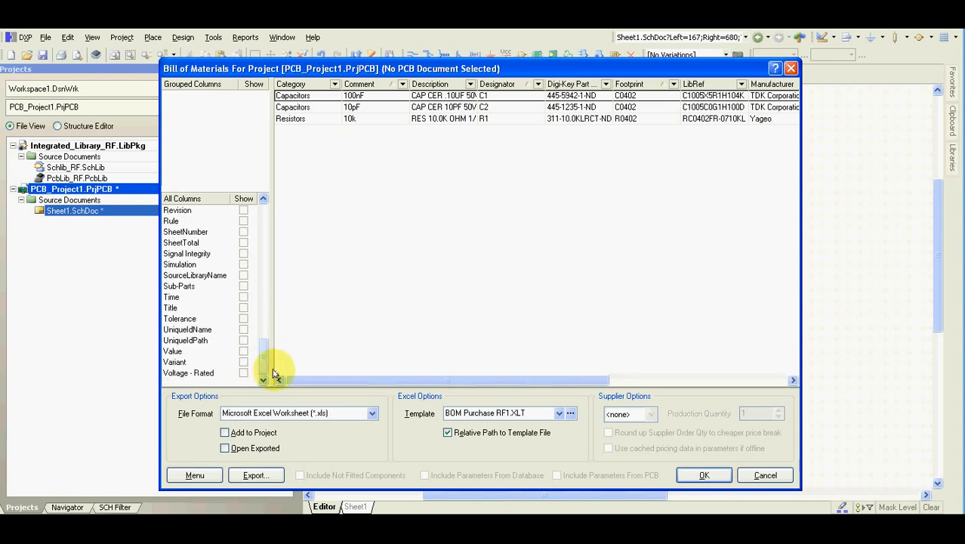
{"action": "left_click", "coordinate": [223, 447]}
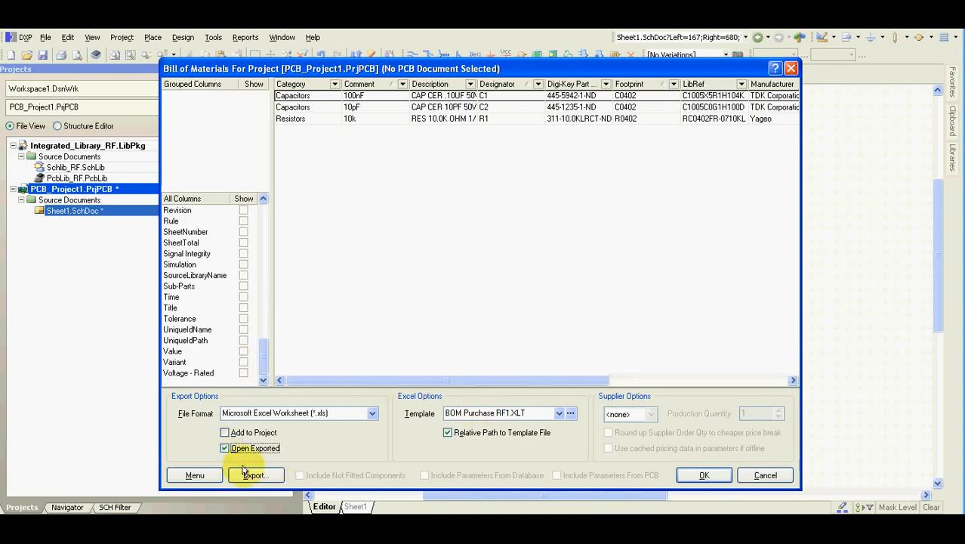
{"action": "left_click", "coordinate": [256, 474]}
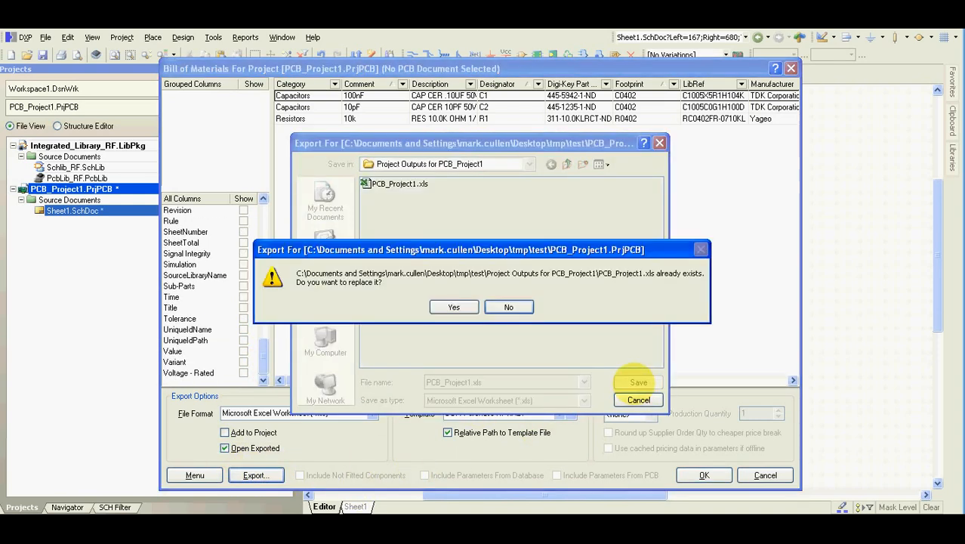
{"action": "left_click", "coordinate": [453, 306]}
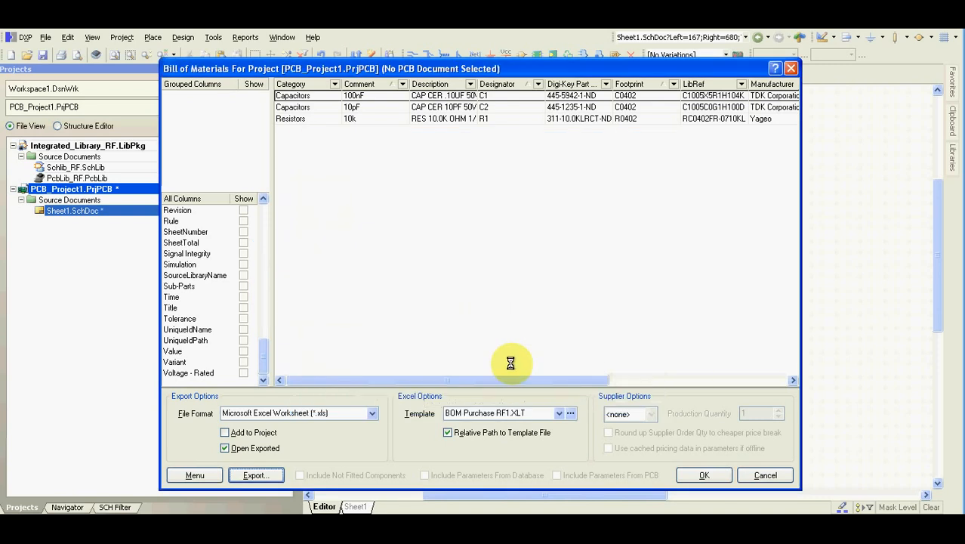
{"action": "left_click", "coordinate": [256, 474]}
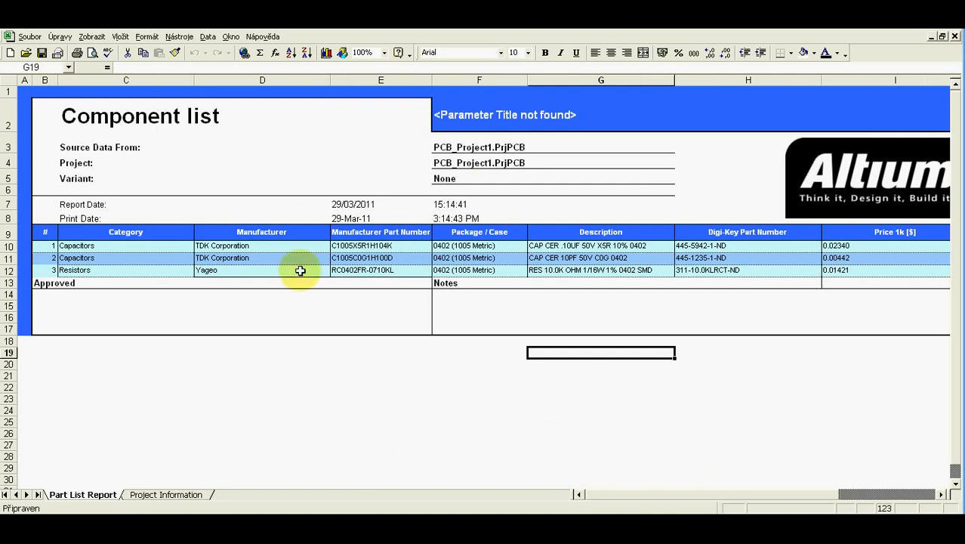
{"action": "mouse_move", "coordinate": [305, 354]}
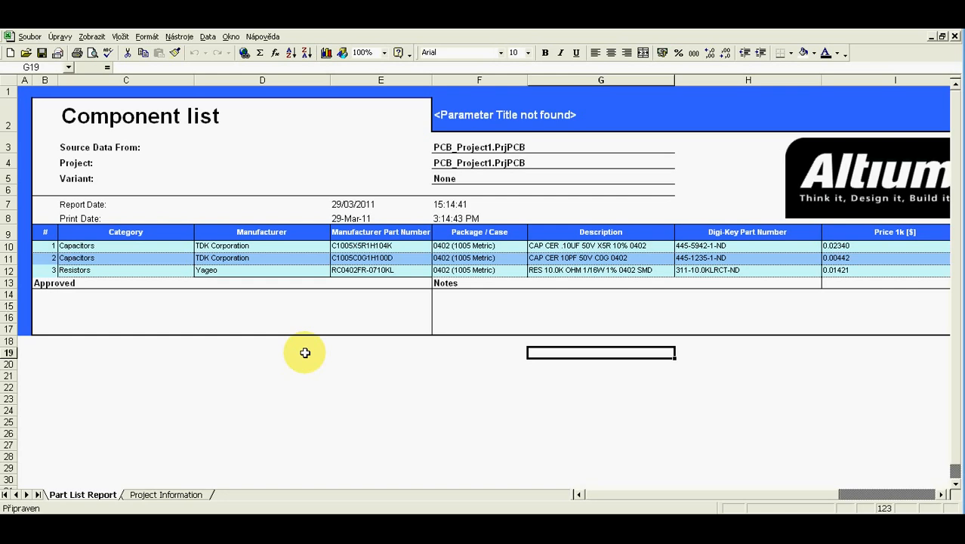
{"action": "mouse_move", "coordinate": [100, 282]}
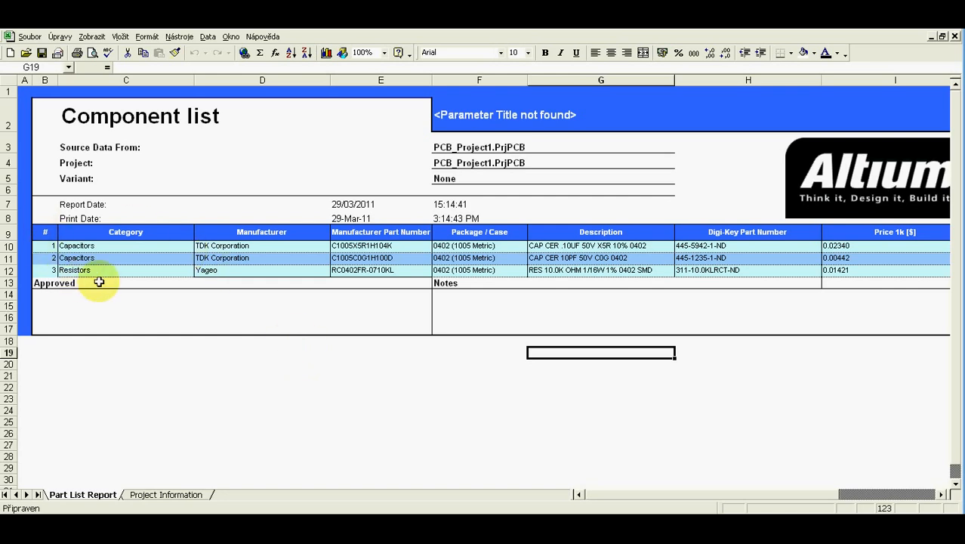
{"action": "mouse_move", "coordinate": [294, 254]}
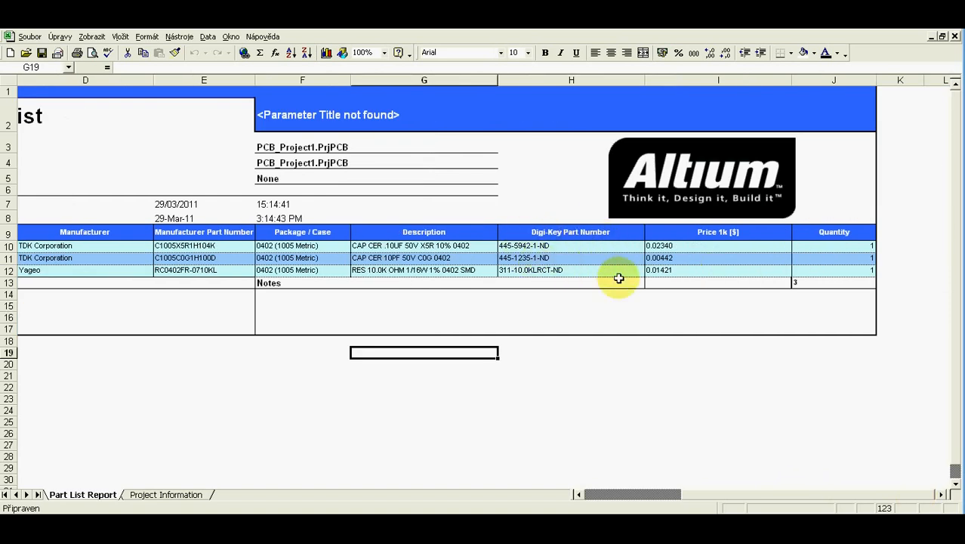
{"action": "mouse_move", "coordinate": [822, 254]}
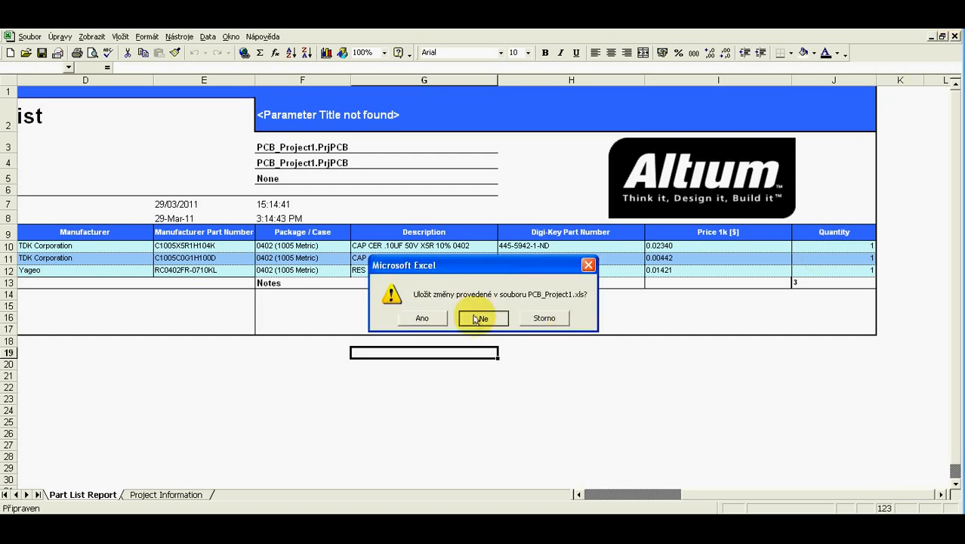
- Close the reviewed component-list workbook in Excel without saving
{"action": "left_click", "coordinate": [480, 317]}
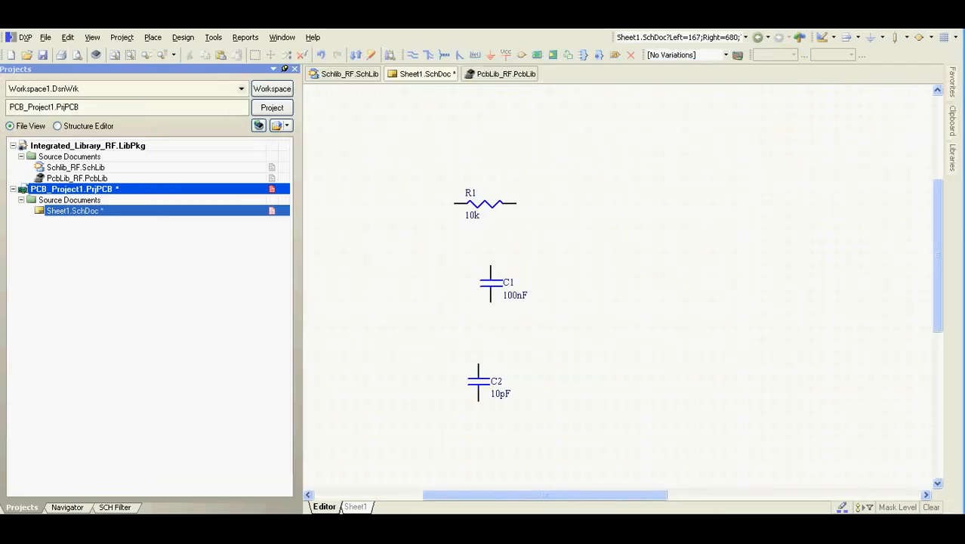